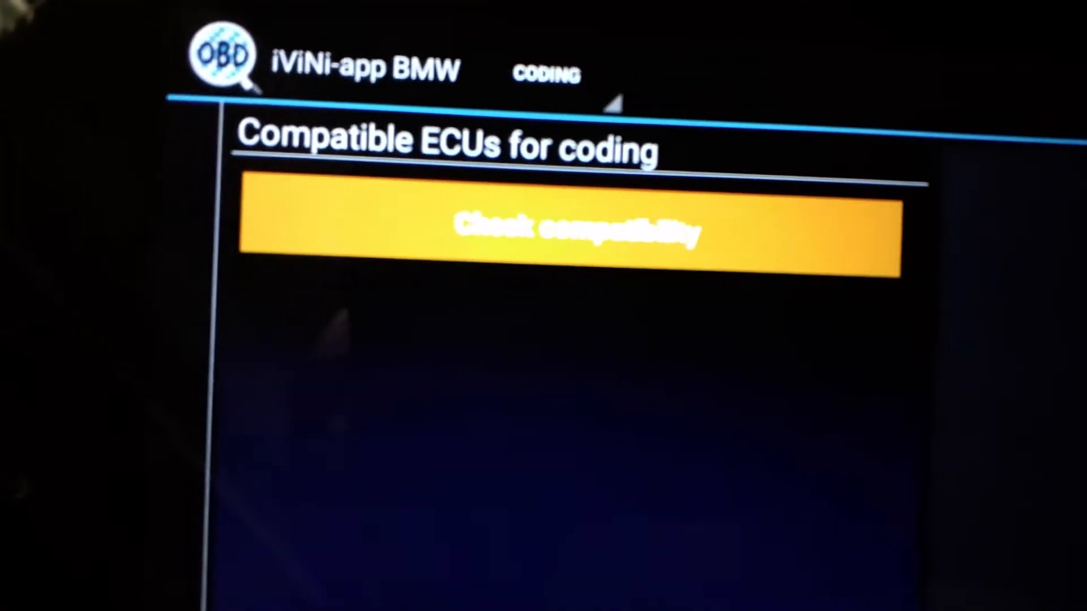
- Check which ECUs are codable with battery confirmed OK, and accept the single compatible ECU
{"action": "left_click", "coordinate": [576, 232]}
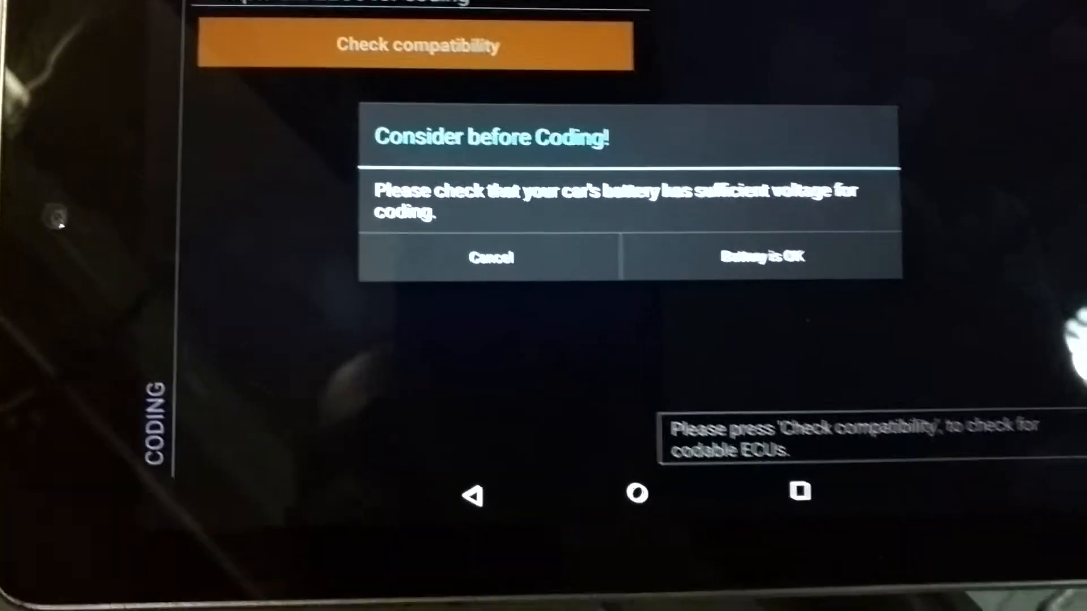
{"action": "left_click", "coordinate": [761, 257]}
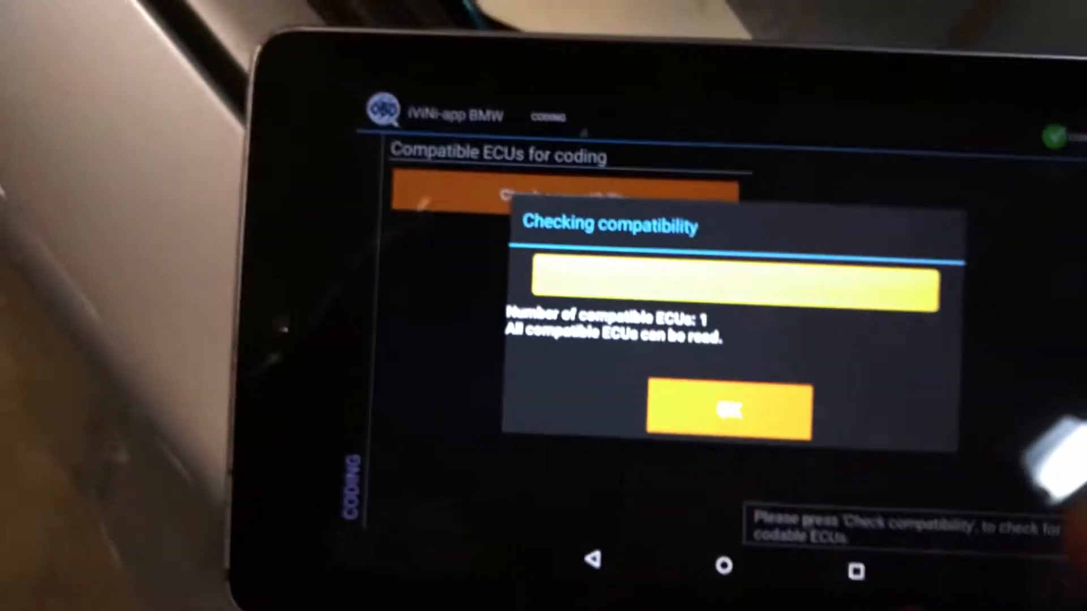
{"action": "left_click", "coordinate": [729, 412]}
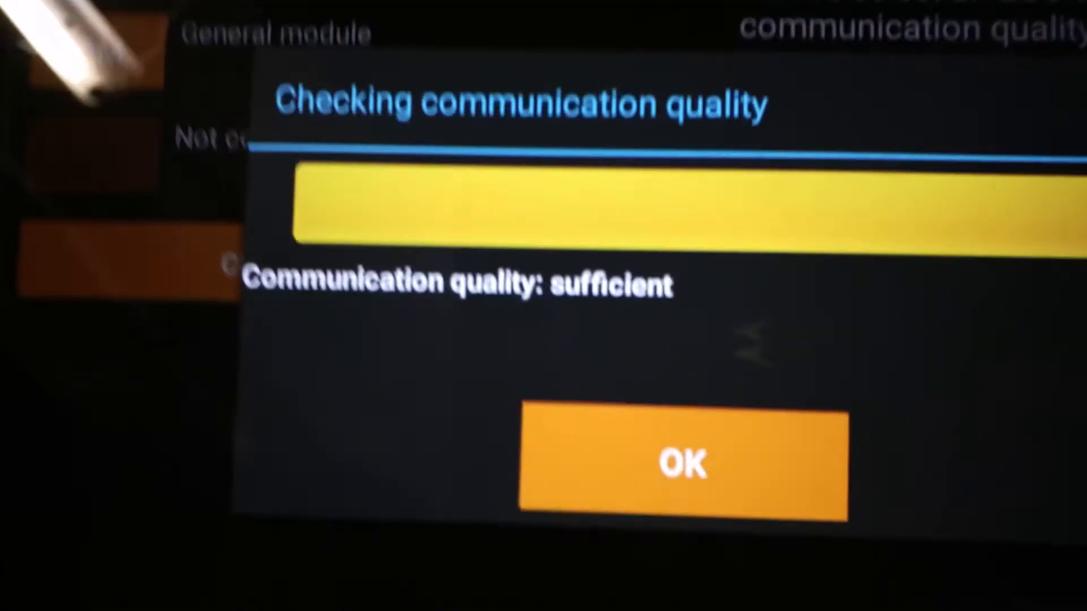
- Accept the sufficient communication quality result to reach the module's coding options
{"action": "left_click", "coordinate": [685, 461]}
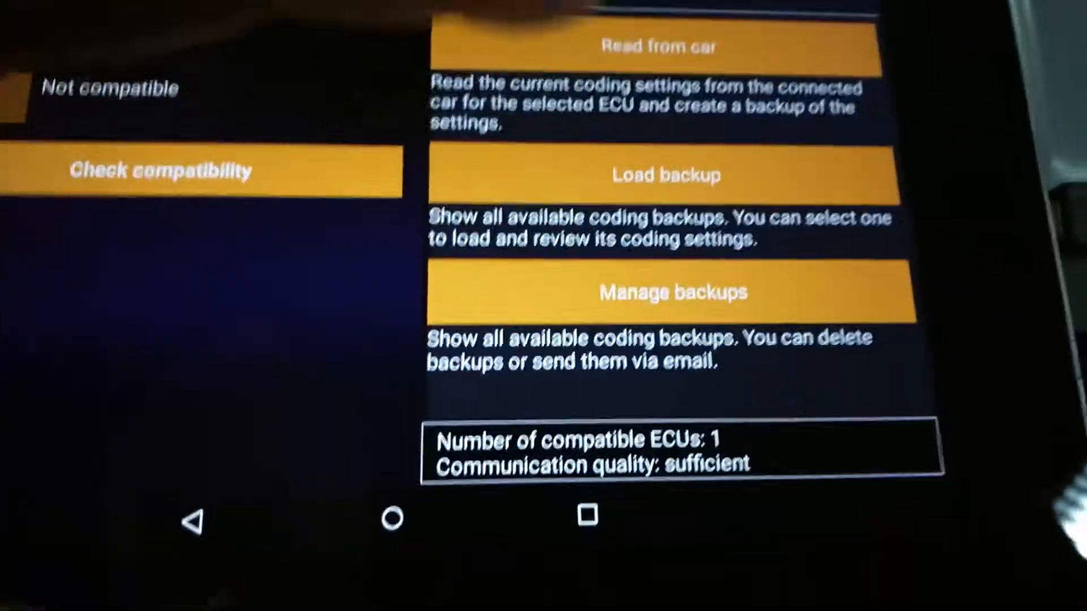
- Read the GM5 coding from the car to load its alarm and lock confirmation codings
{"action": "left_click", "coordinate": [664, 47]}
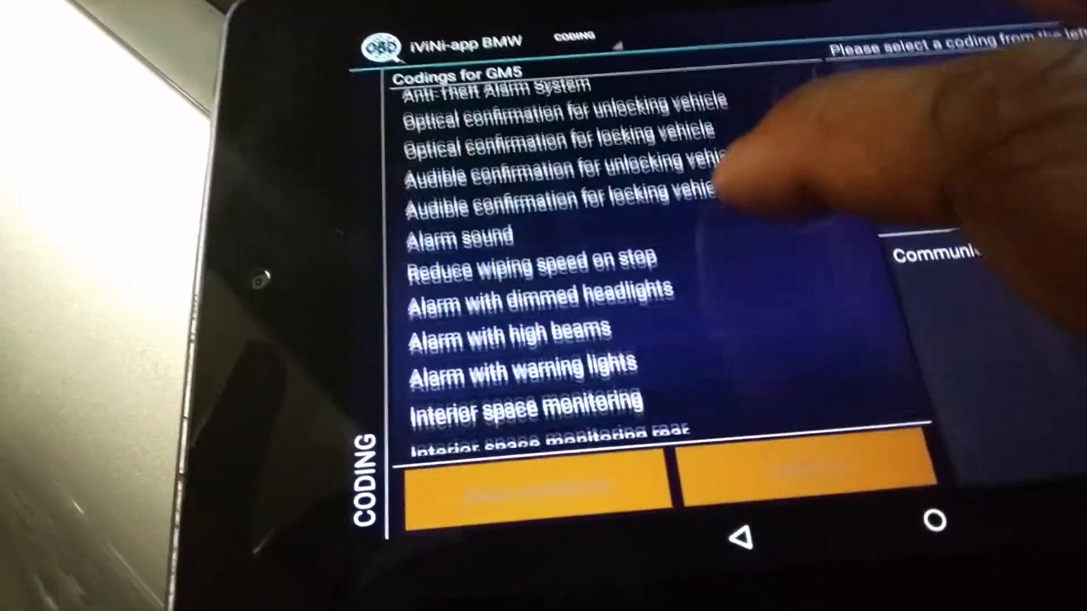
- Set 'Lock vehicle at x kph' to not active, agree to the caution, and start writing the coding
{"action": "scroll", "scroll_direction": "down", "scroll_amount": 3}
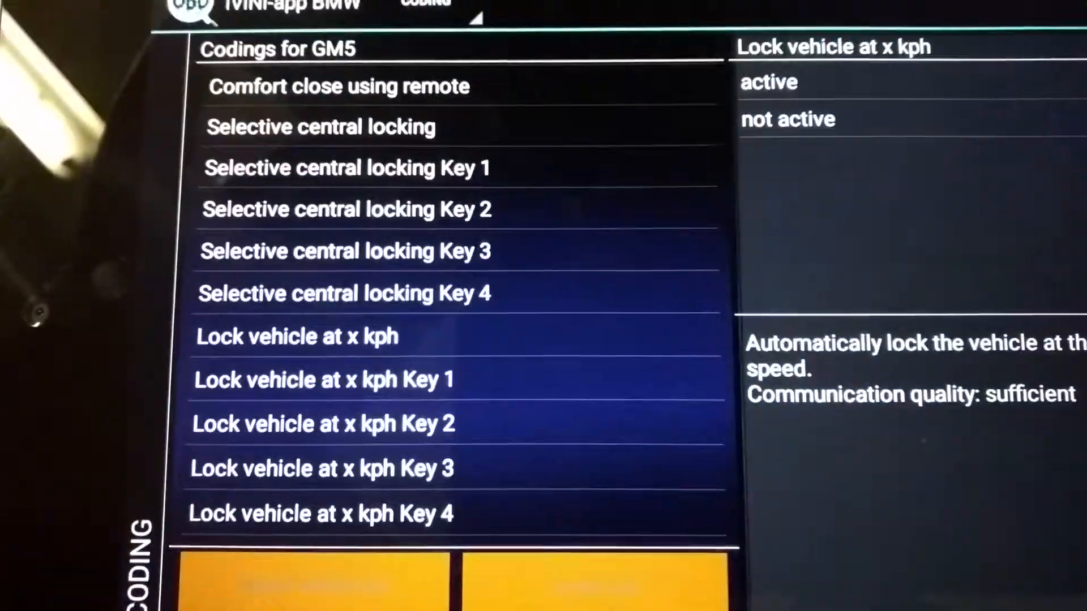
{"action": "left_click", "coordinate": [768, 81]}
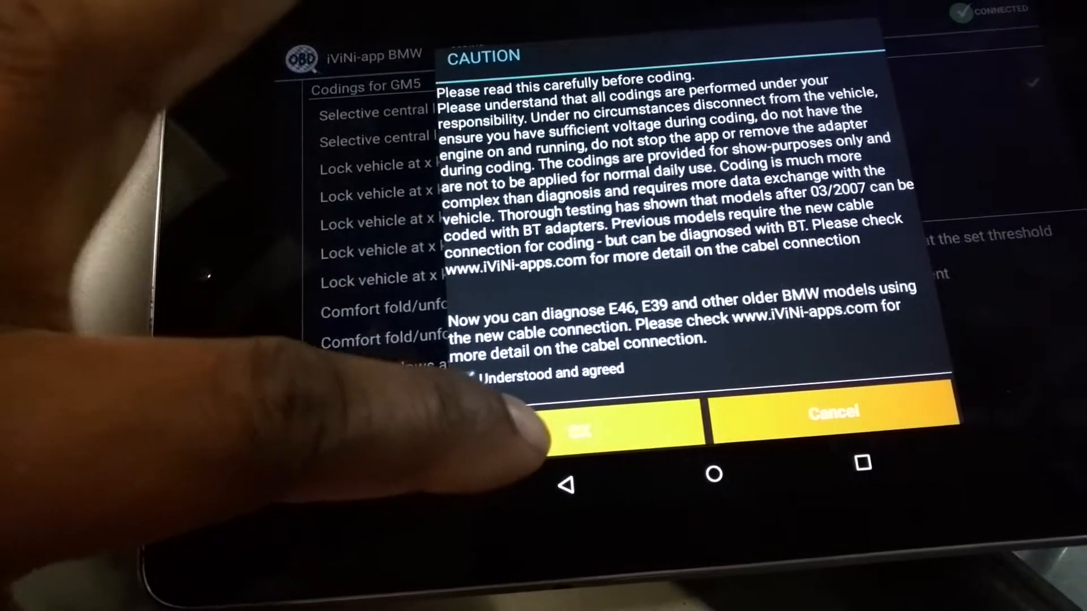
{"action": "left_click", "coordinate": [578, 429]}
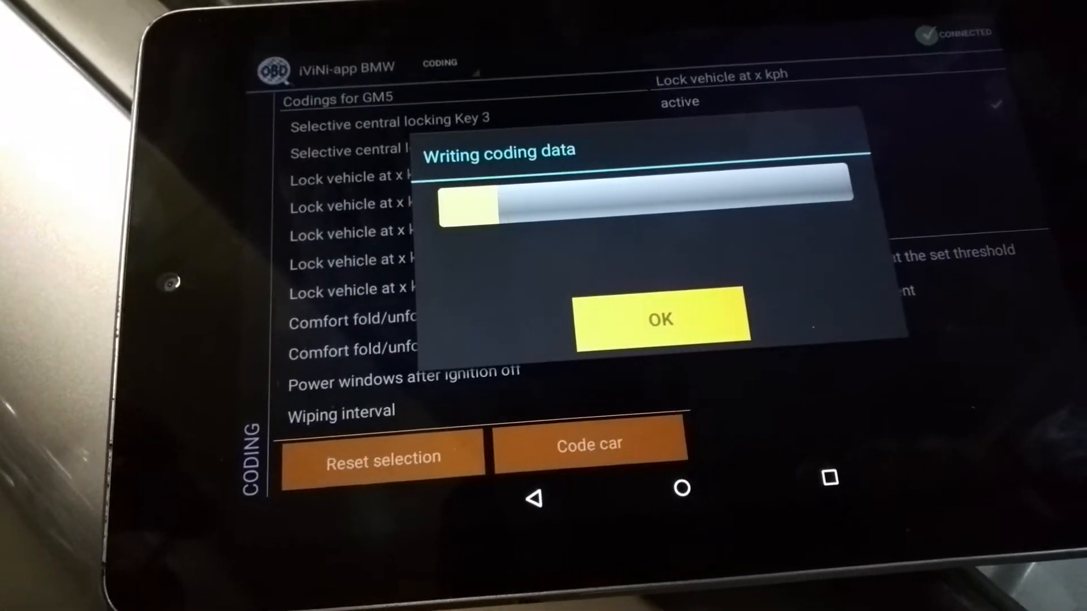